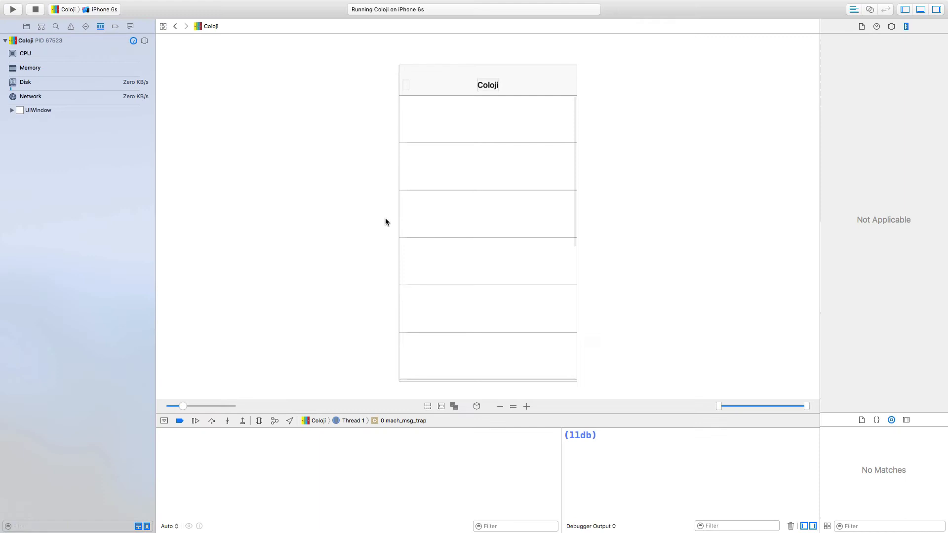
# - Select a table cell in the exploded 3D hierarchy, zoom in, and pick its zero-size label
pyautogui.click(477, 406)
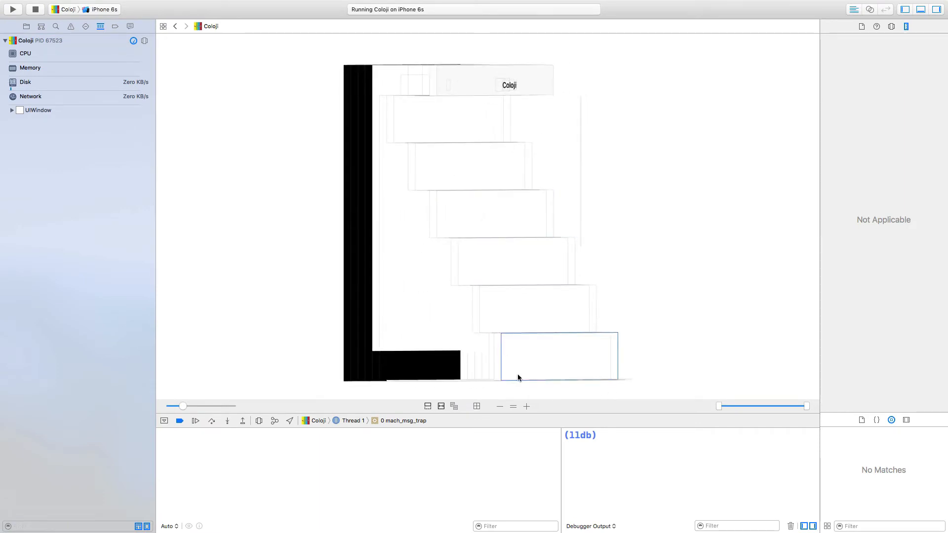
pyautogui.click(527, 406)
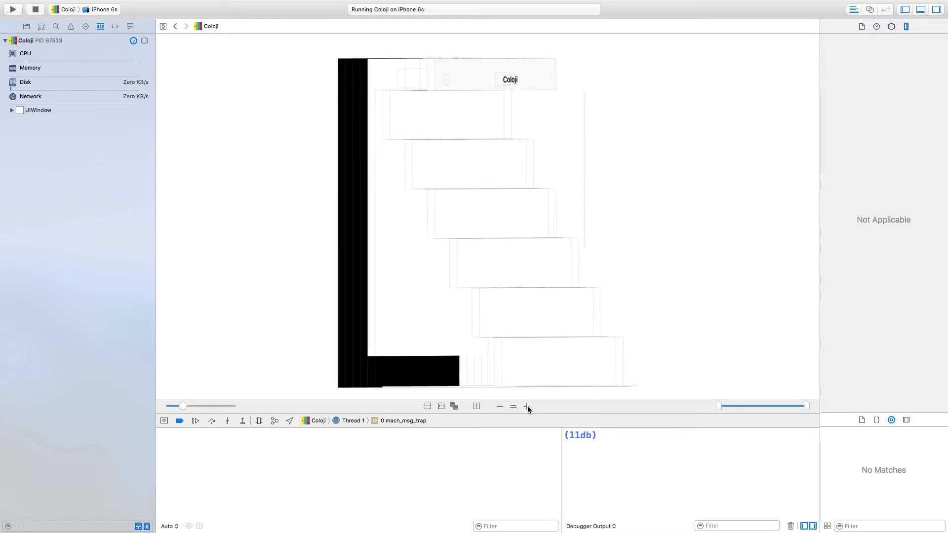
pyautogui.click(526, 405)
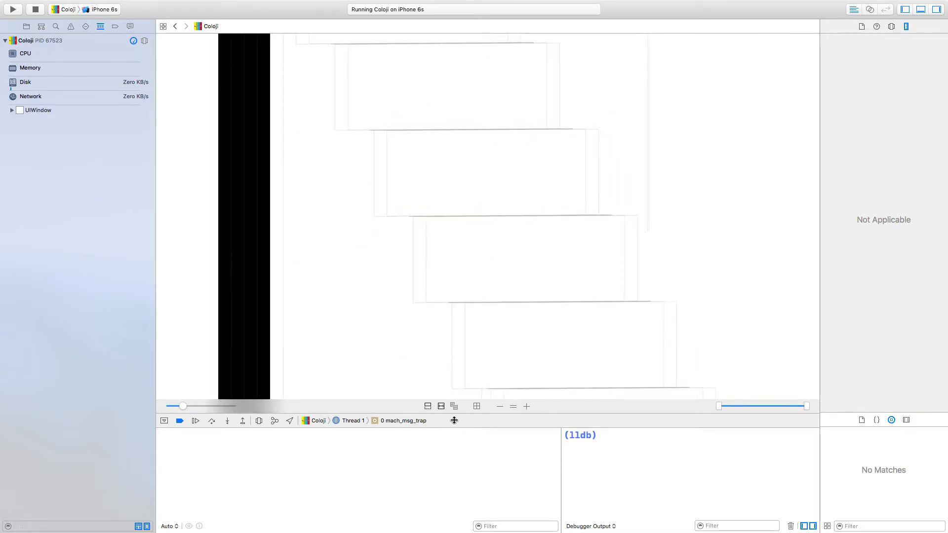
pyautogui.click(109, 209)
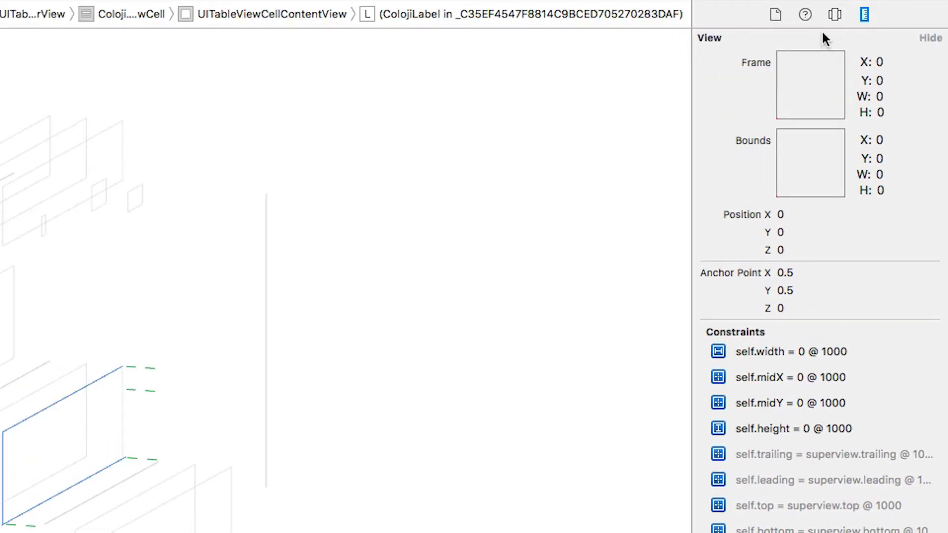
# - Inspect the label's attributes, then in ColojiTableViewCell.swift start typing label.translatesAutoresizingMask after addSubview(label)
pyautogui.click(835, 15)
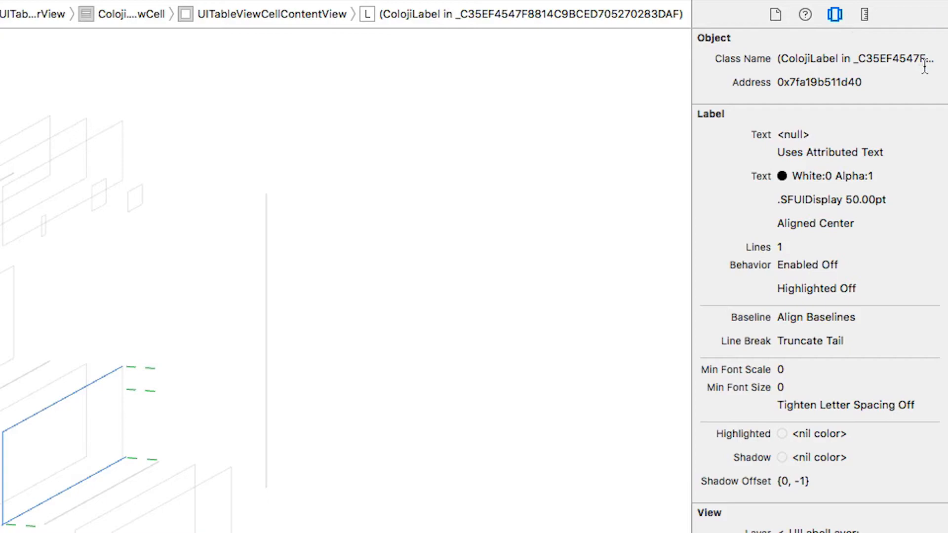
pyautogui.click(78, 77)
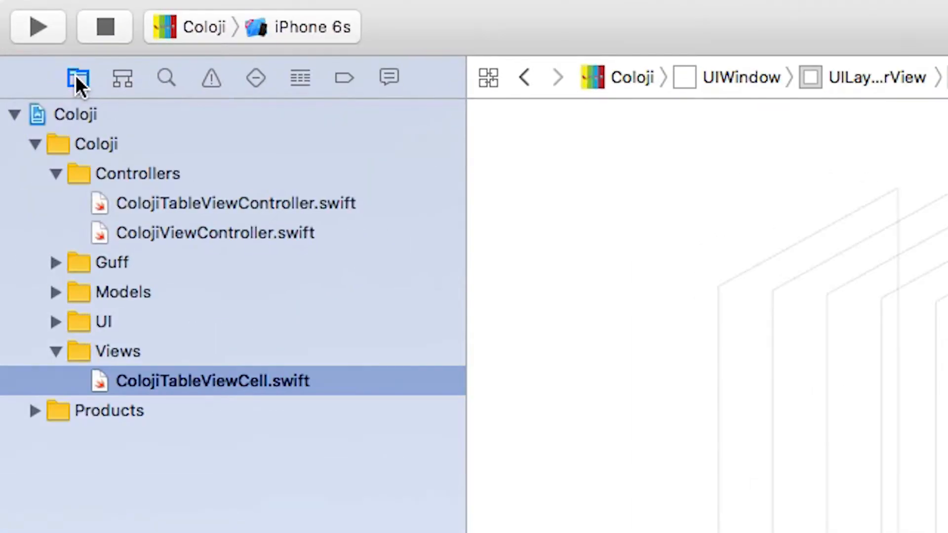
pyautogui.click(213, 381)
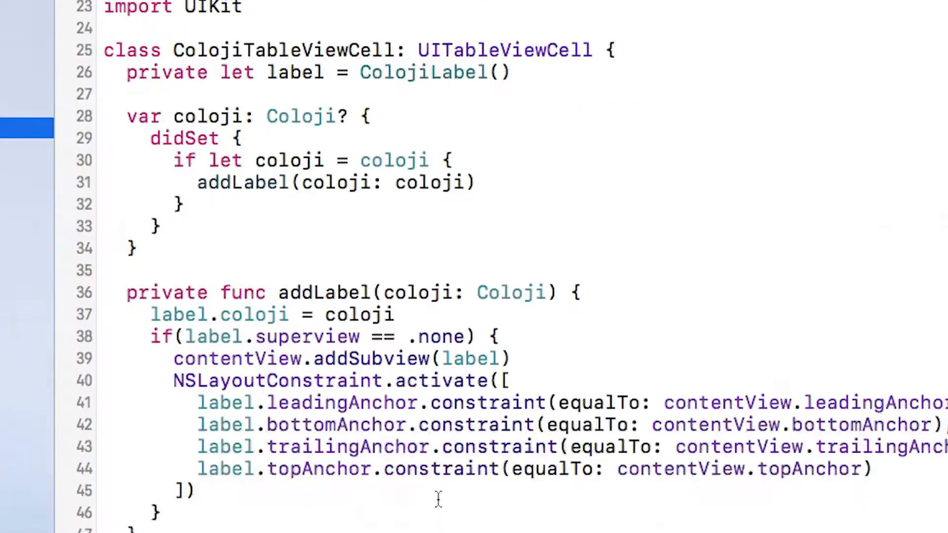
pyautogui.write('la')
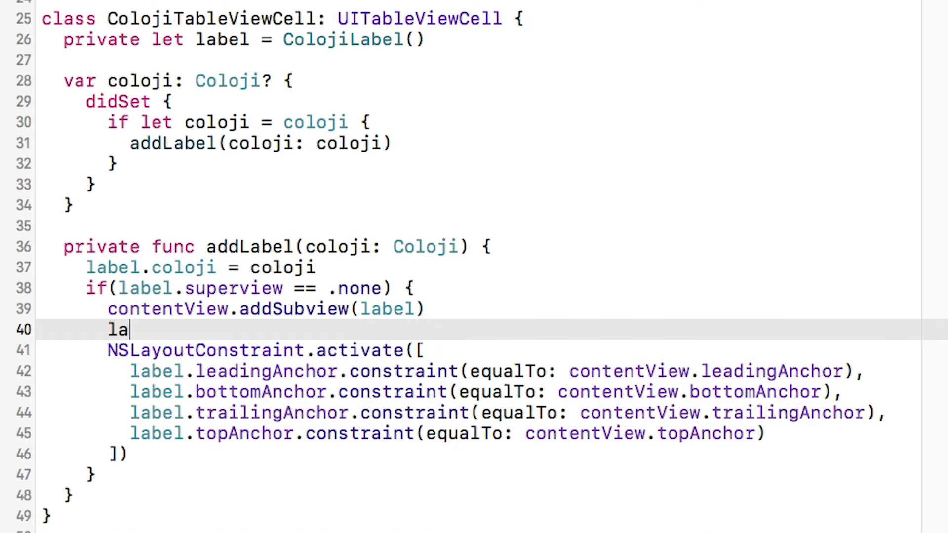
pyautogui.write('tra')
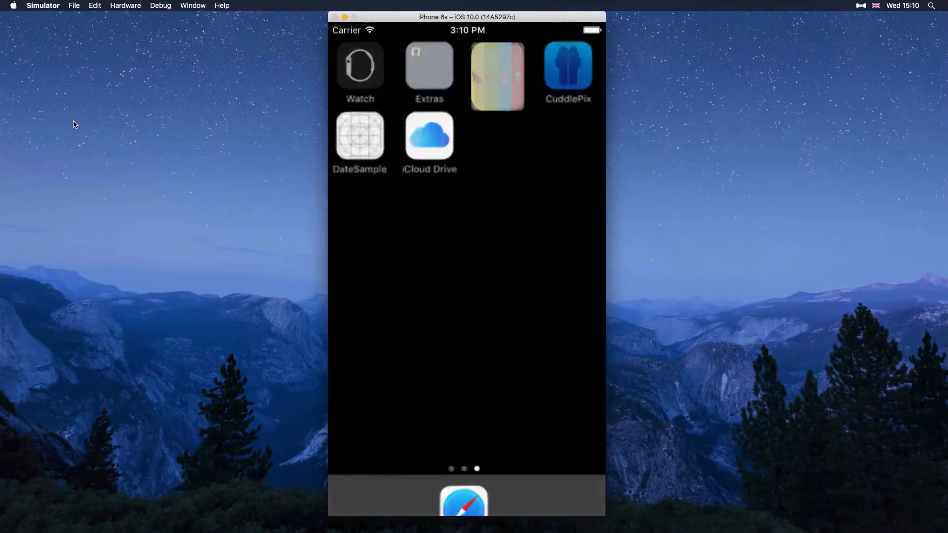
# - Recapture the view hierarchy and check a cell label now fills its cell at 375 by 99.5
pyautogui.click(497, 76)
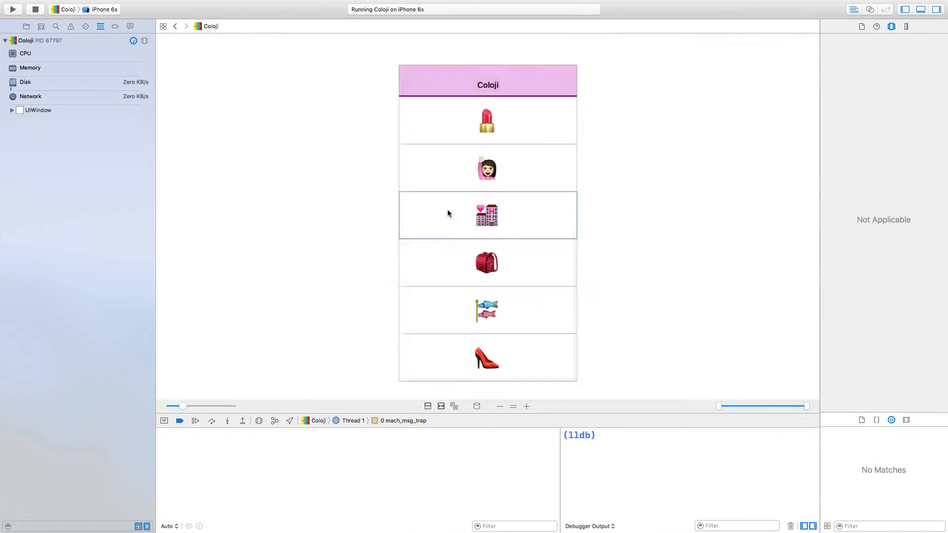
pyautogui.click(476, 406)
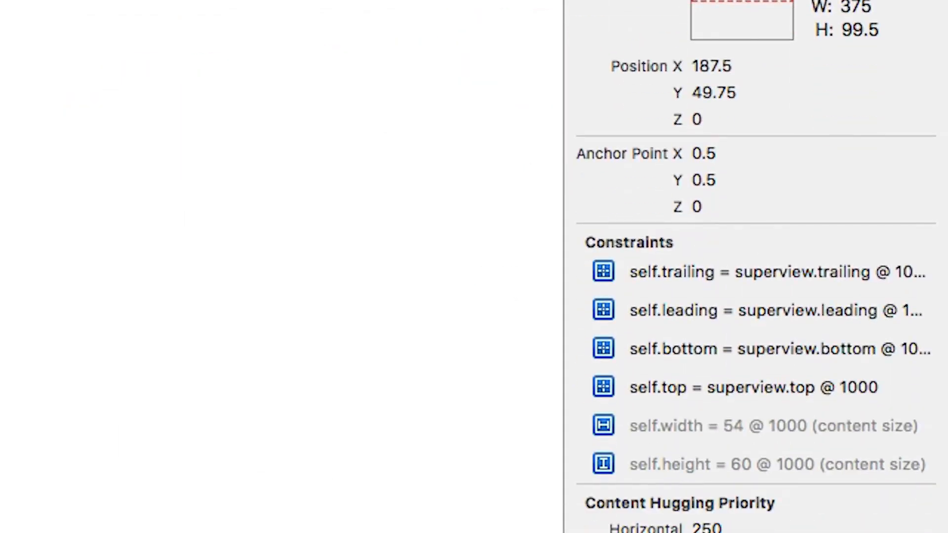
pyautogui.moveTo(717, 396)
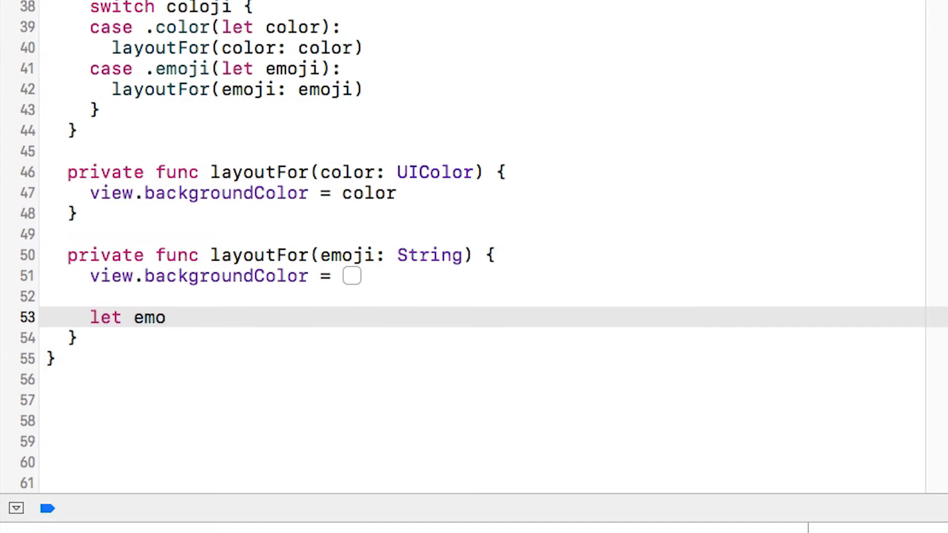
# - Create emojiLabel as a UILabel, add it to the view, and set its text, font and translatesAutoresizingMask
pyautogui.write('jiL')
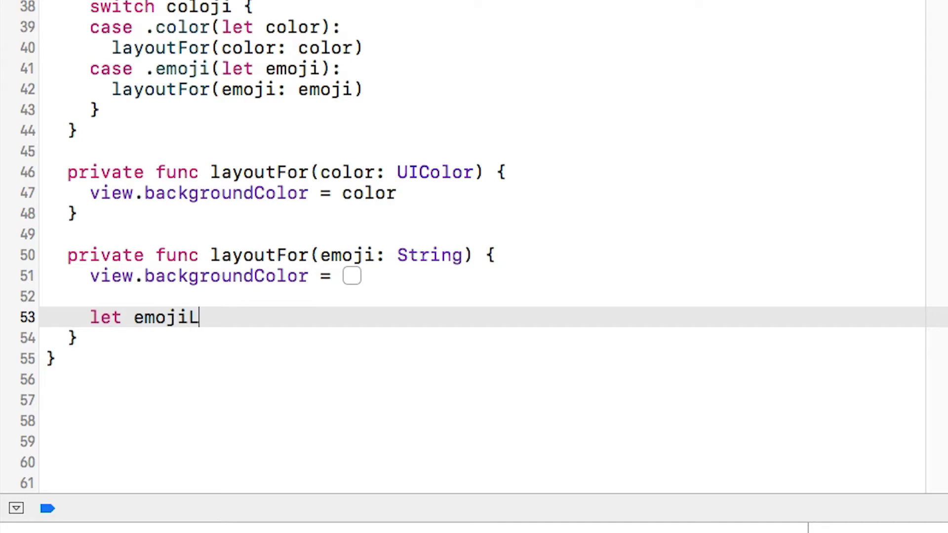
pyautogui.write('abel = U')
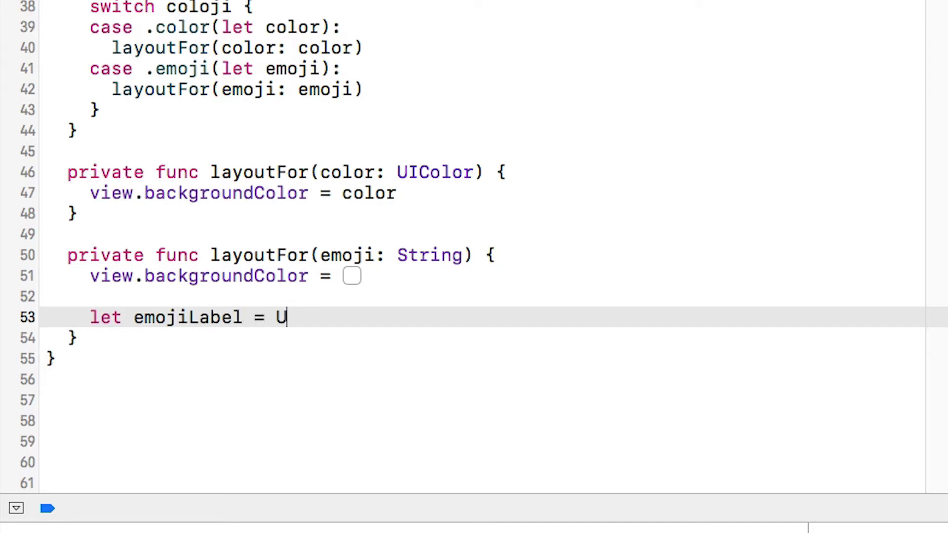
pyautogui.write('ILabel()')
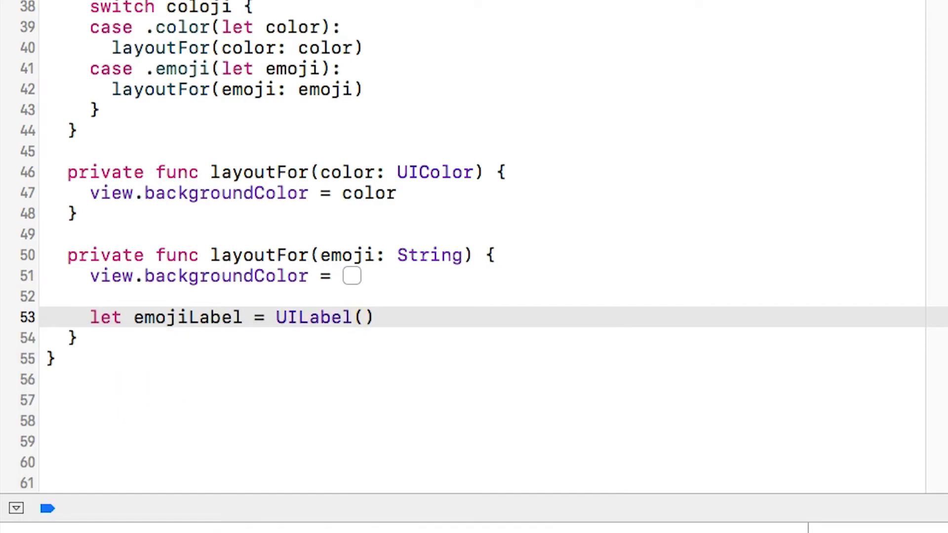
pyautogui.write('view.addSubview(emojiLabel')
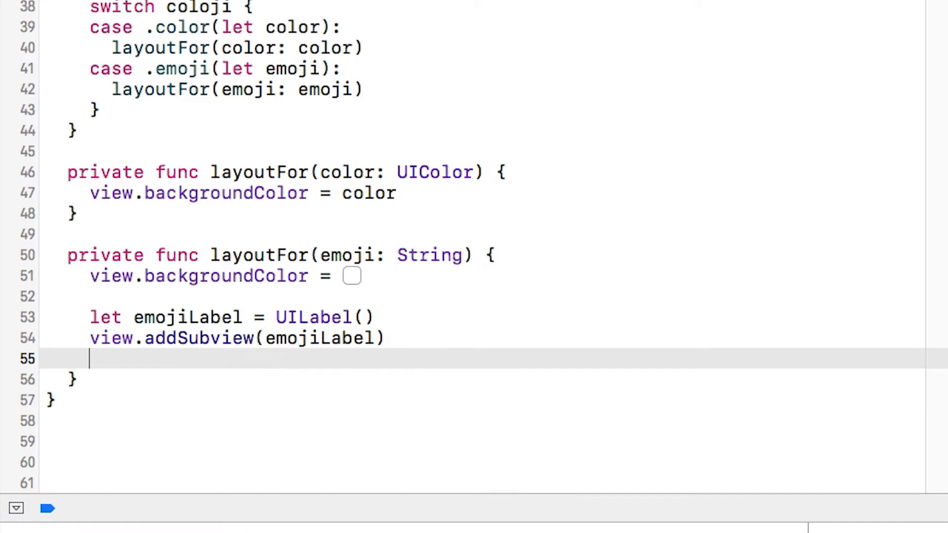
pyautogui.write('emo')
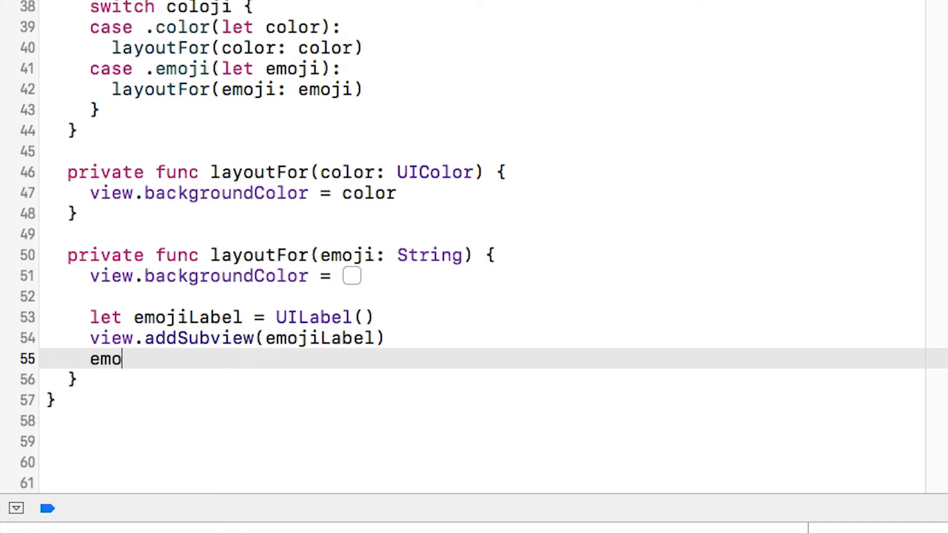
pyautogui.write('jiLabel.')
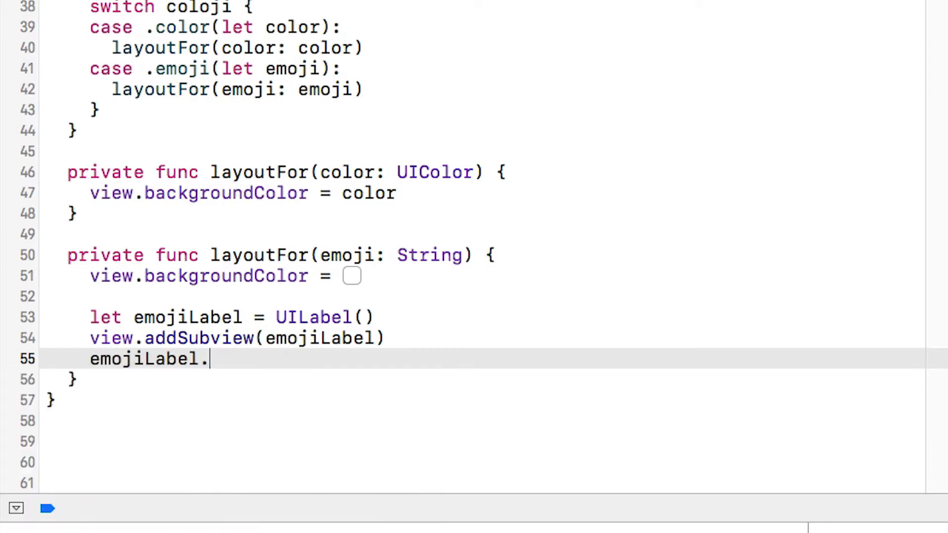
pyautogui.write('text = t')
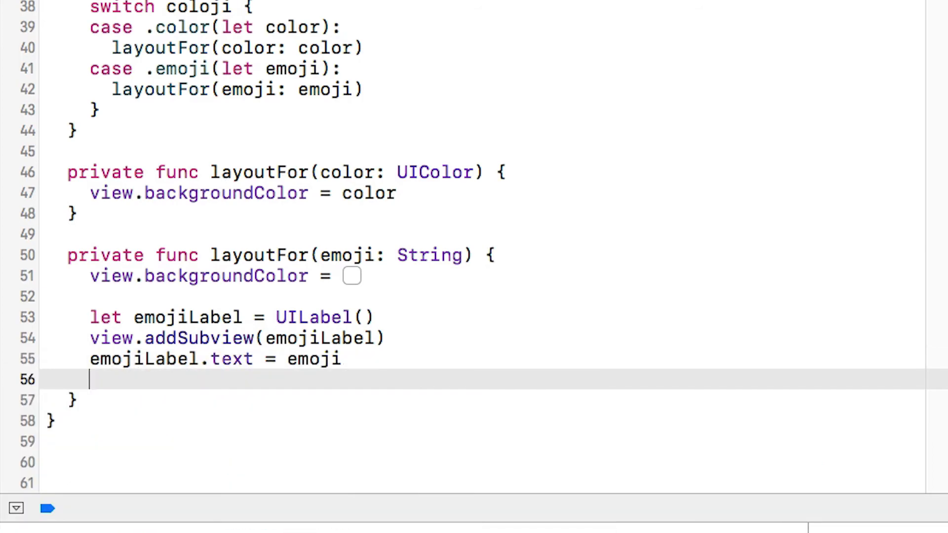
pyautogui.write('emojiLabel.fo')
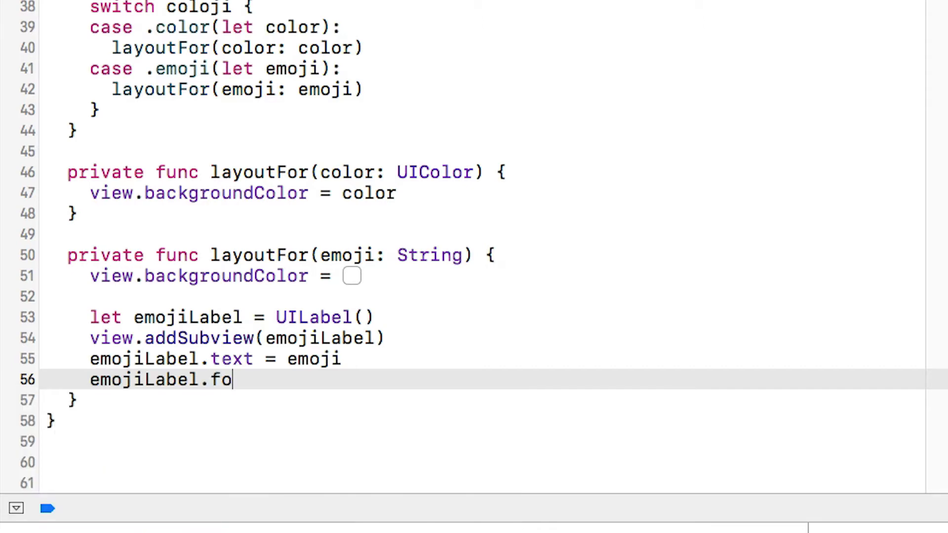
pyautogui.write('nt = U')
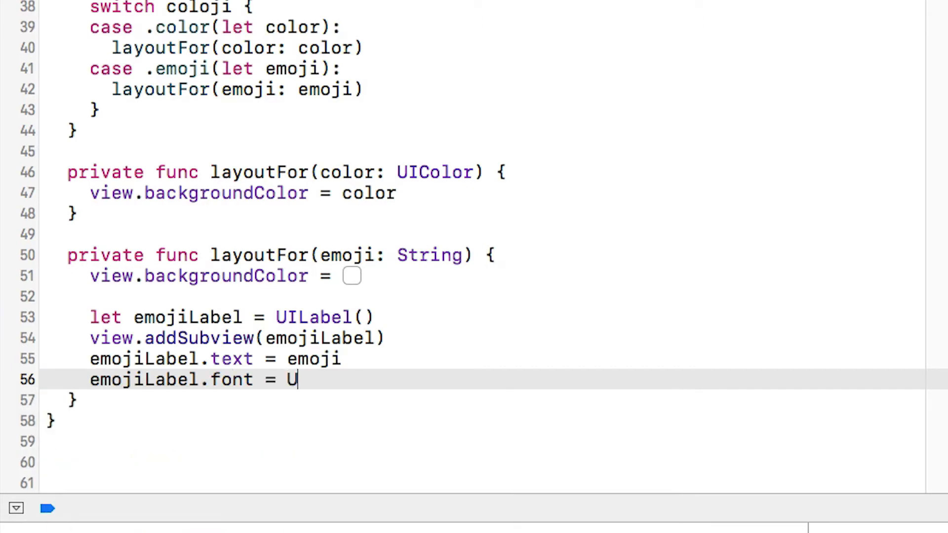
pyautogui.write('IFont.systemFont(ofSize: 100')
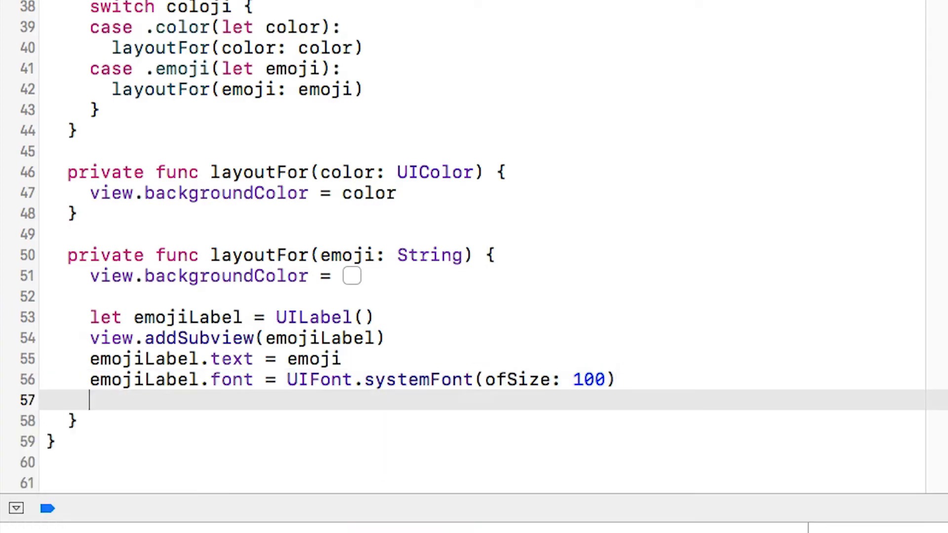
pyautogui.write('emojiLabel.translatesAutoresizingMaskIntoConstraints = false')
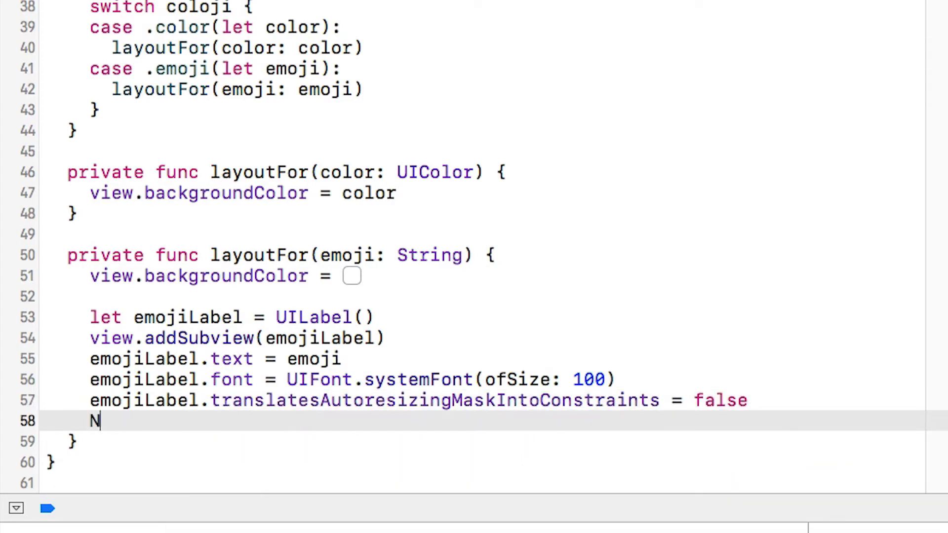
# - Activate constraints tying emojiLabel's centerXAnchor and widthAnchor to the view's anchors
pyautogui.write('SLatc')
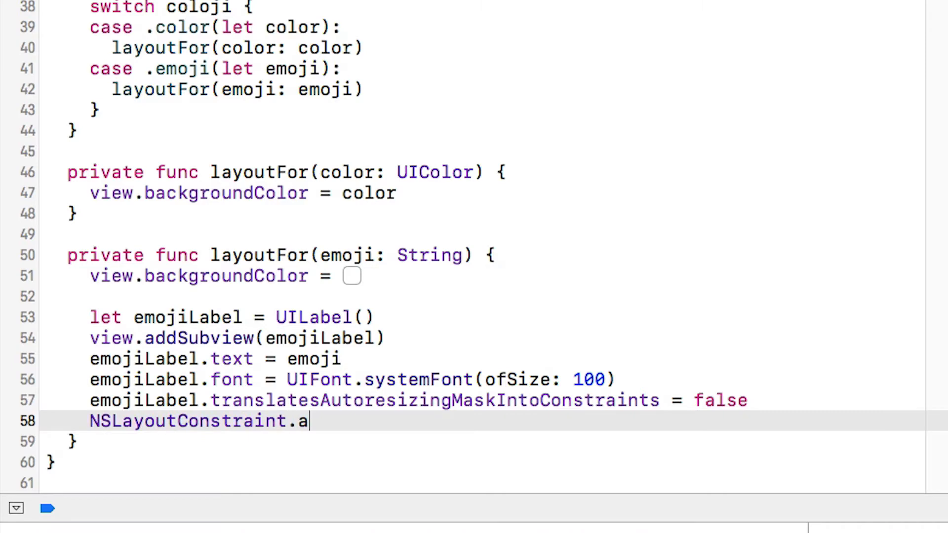
pyautogui.write('ctivate()')
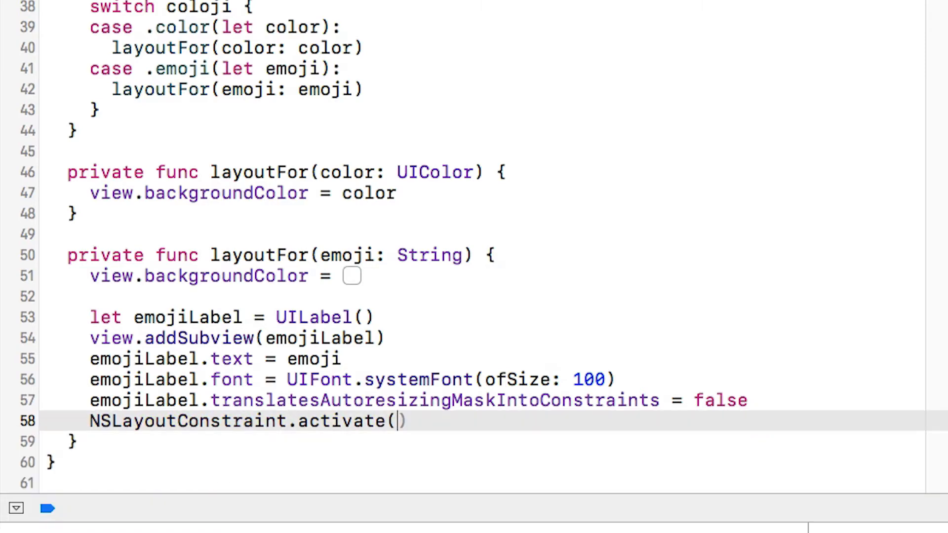
pyautogui.write('[')
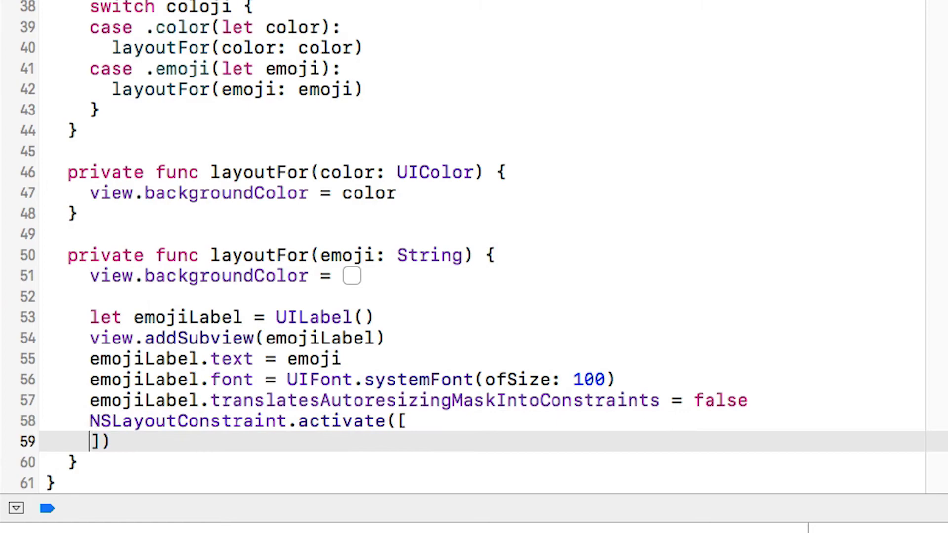
pyautogui.write('emo')
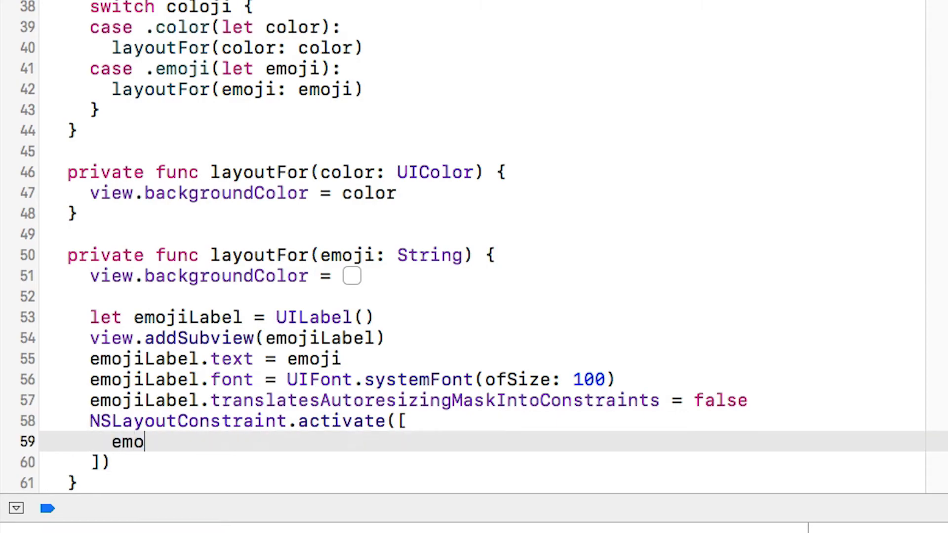
pyautogui.write('jiLabel')
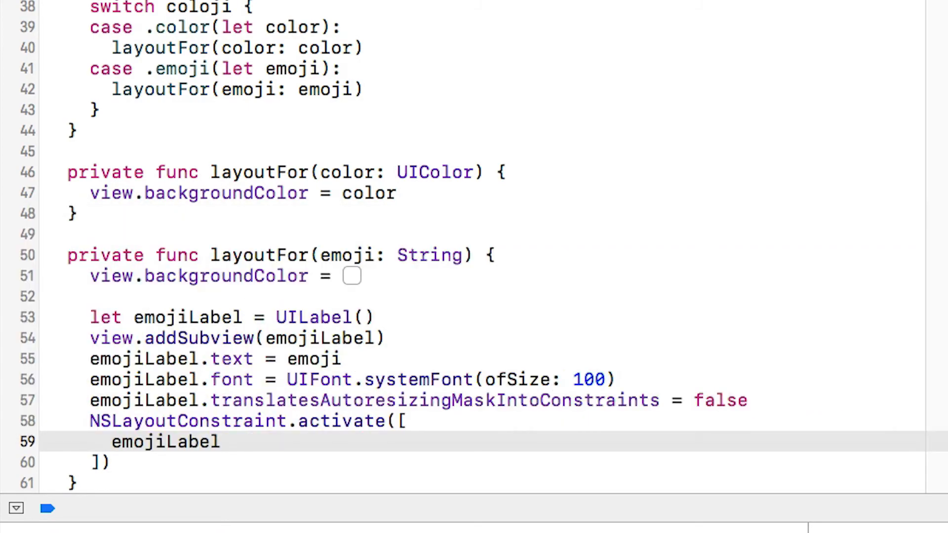
pyautogui.write('.cen')
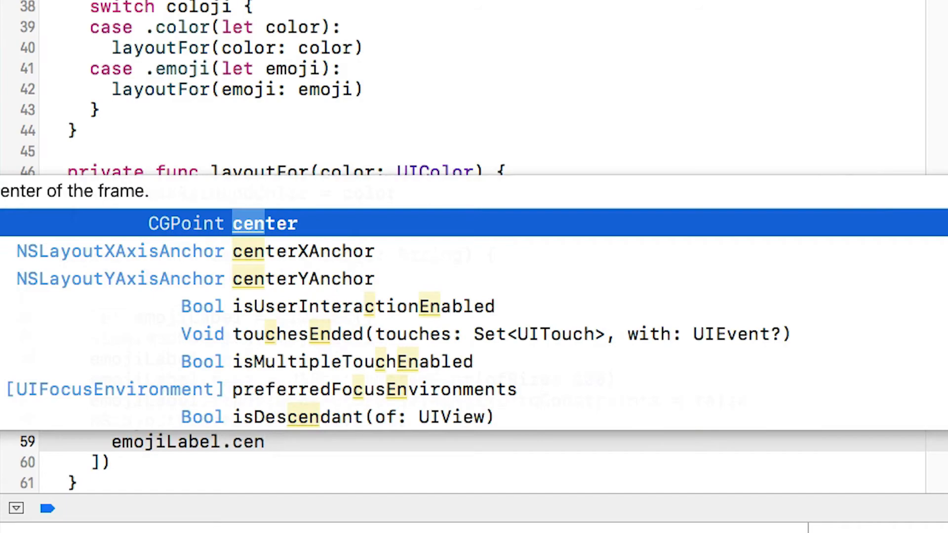
pyautogui.press('Down')
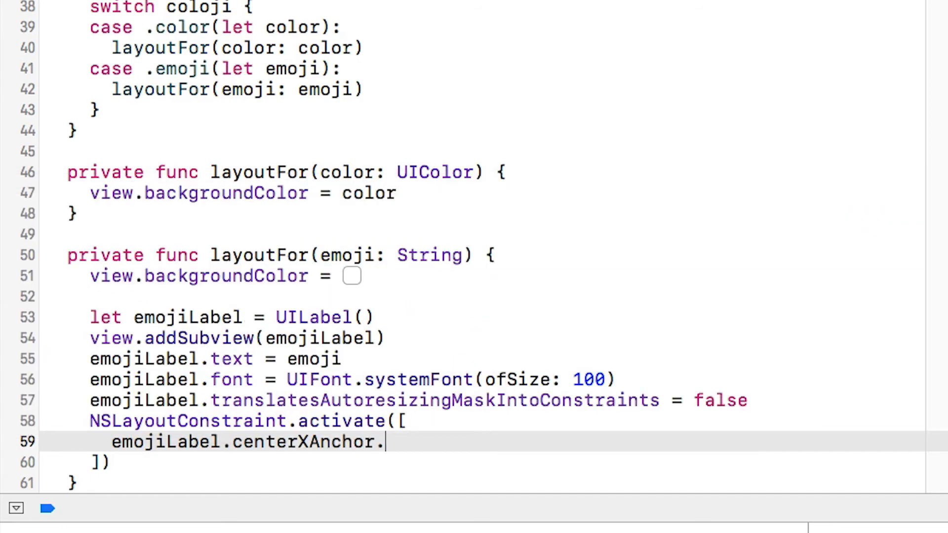
pyautogui.write('constraint(equalTo: view.centerXAnchor),')
pyautogui.write('emojiLabel.widthAnchor.')
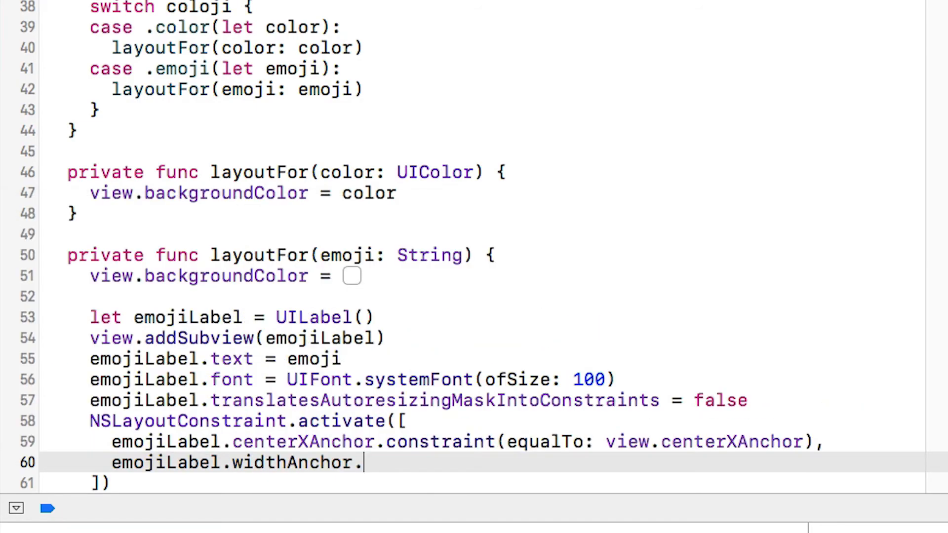
pyautogui.write('constraint(equalTo:')
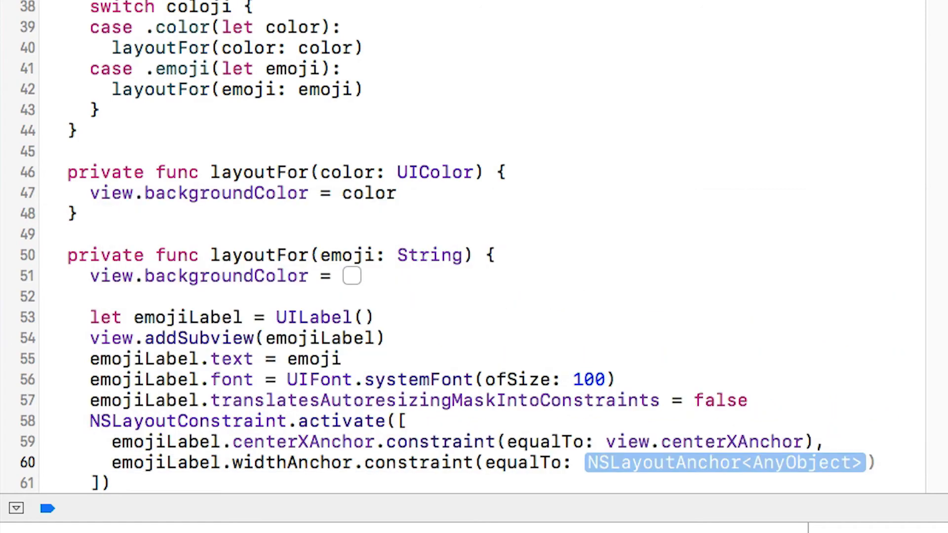
pyautogui.write('view.')
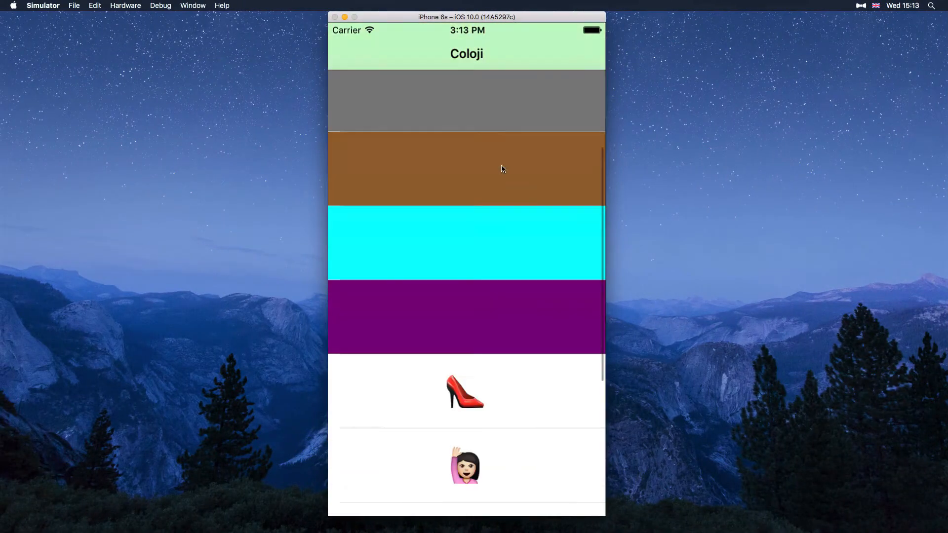
# - Capture the running app's view hierarchy and select the UILabel ambiguous vertical position runtime issue
pyautogui.click(465, 391)
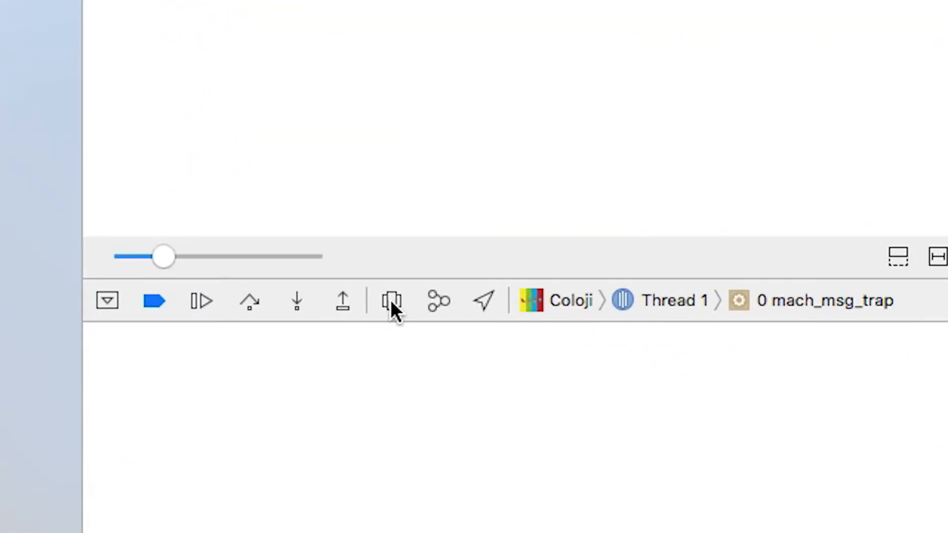
pyautogui.click(392, 301)
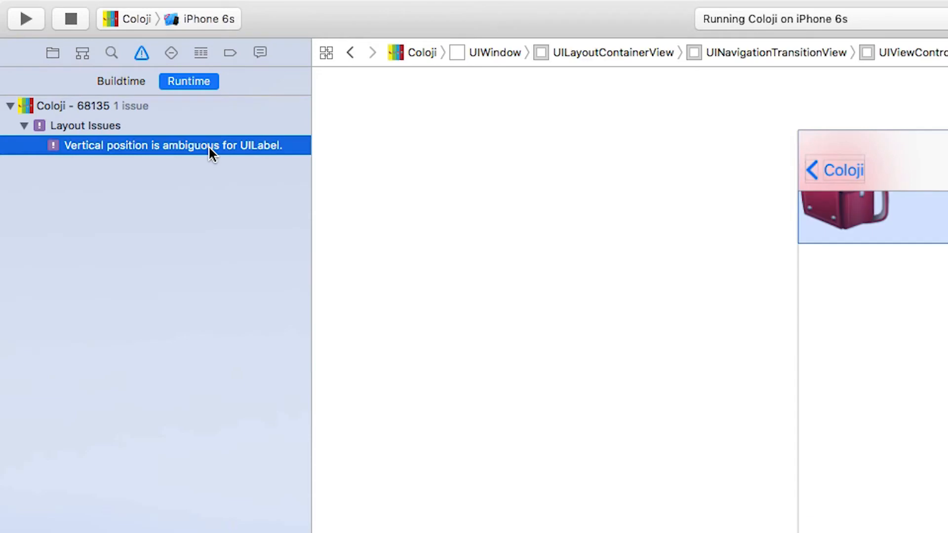
pyautogui.click(174, 145)
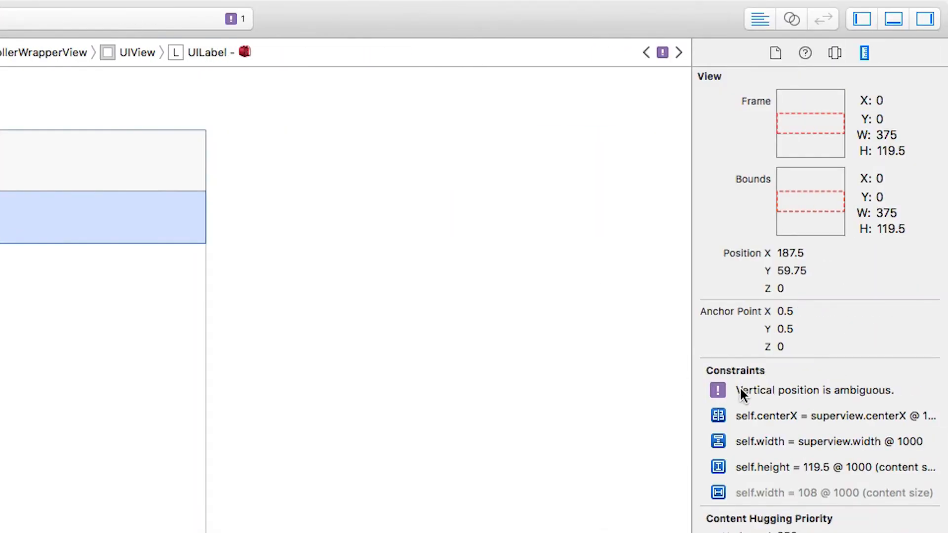
pyautogui.moveTo(690, 354)
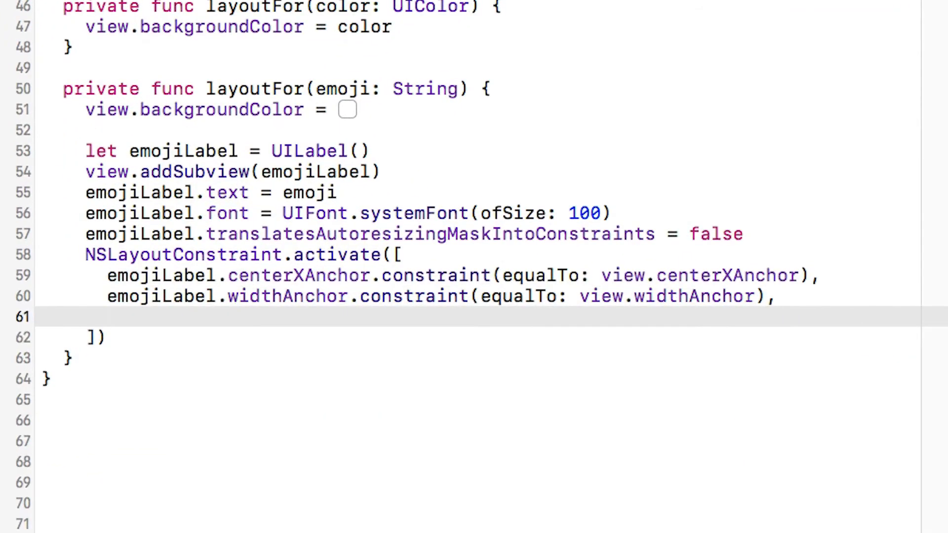
# - Add emojiLabel.centerYAnchor.constraint(equalTo: view.centerYAnchor) to the activated constraints
pyautogui.write('emojiLabel.')
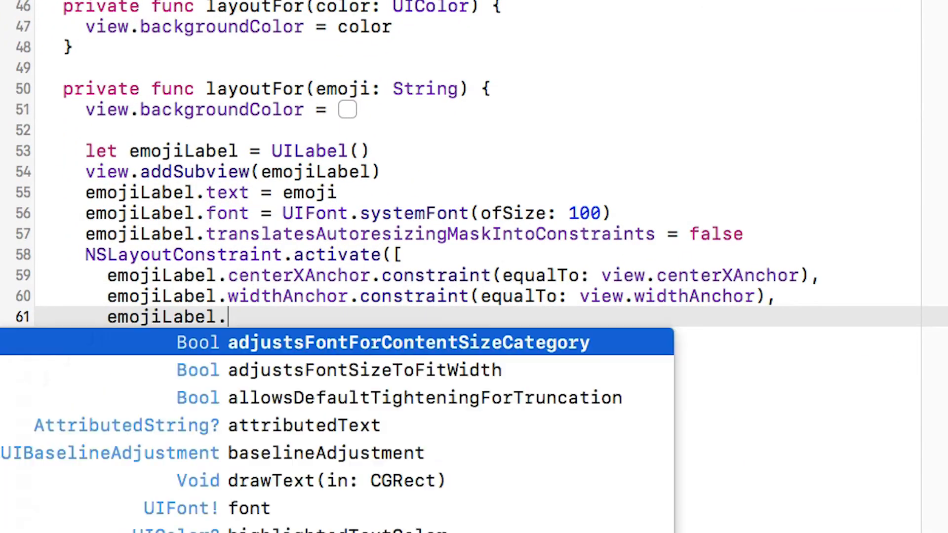
pyautogui.write('centerYAnchor.constraint(equalTo: v')
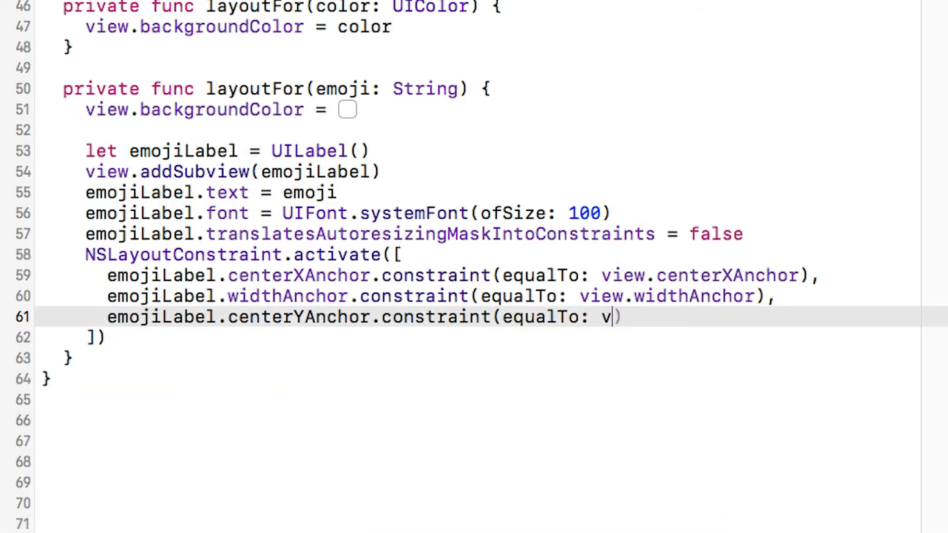
pyautogui.write('iew.centerYAnchor')
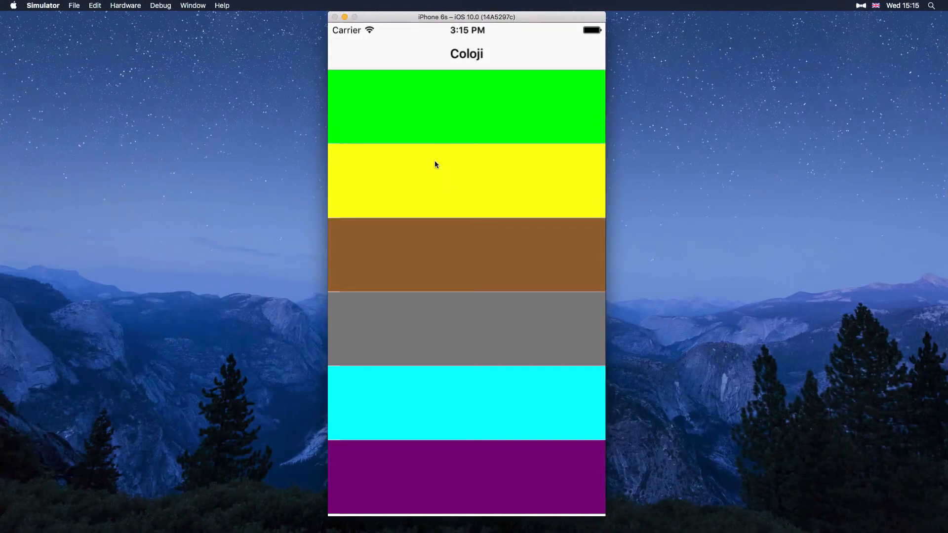
pyautogui.moveTo(456, 336)
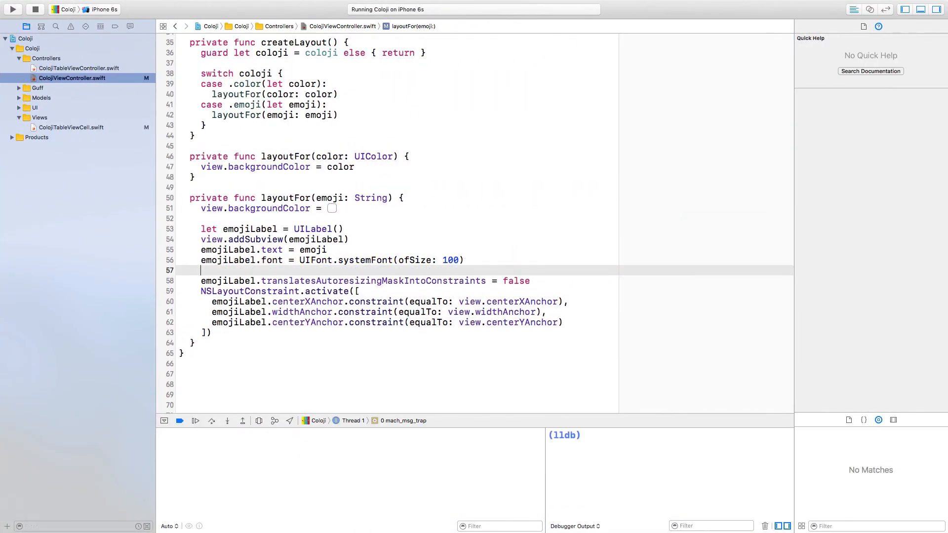
# - Start an emojiLabel.textAlignment line after the font setting
pyautogui.write('emojiLabel')
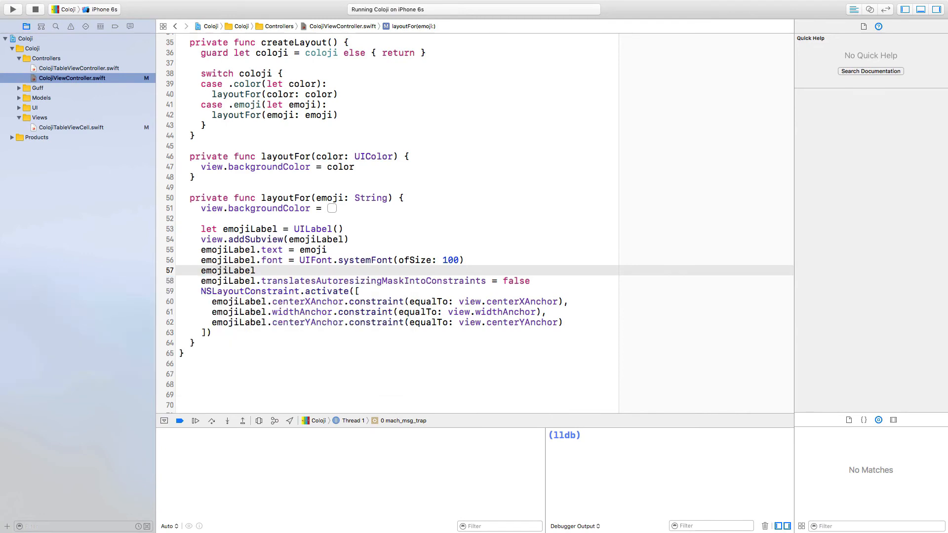
pyautogui.write('ta')
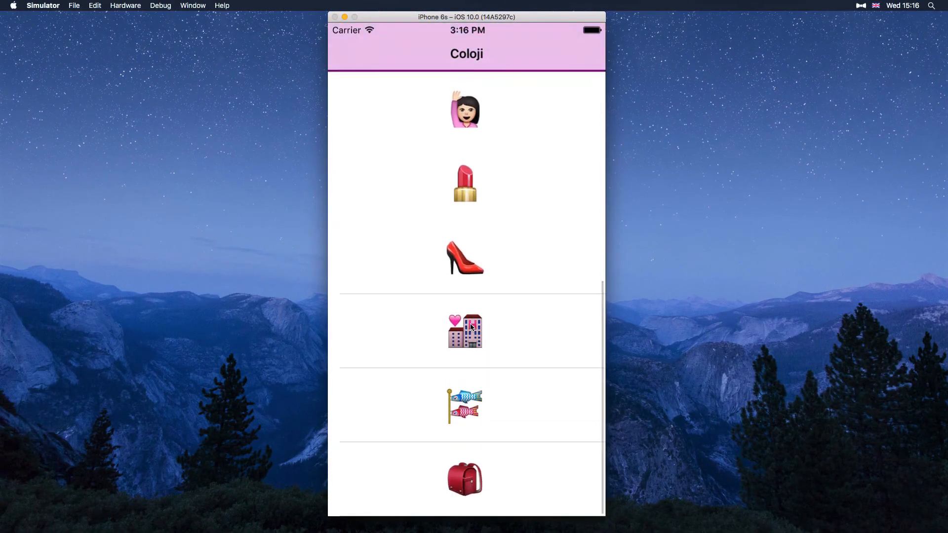
# - Tap the hotel emoji row to show it large and centred on the detail screen
pyautogui.click(465, 331)
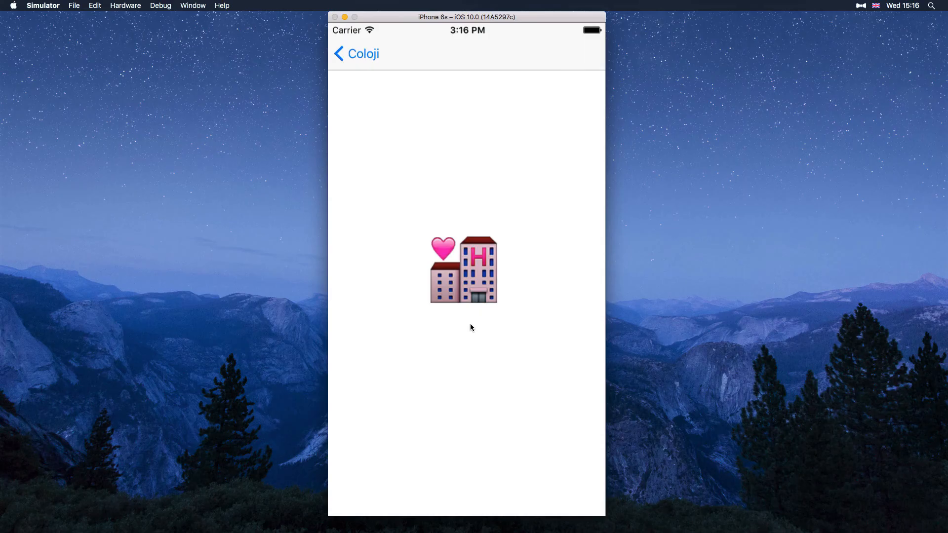